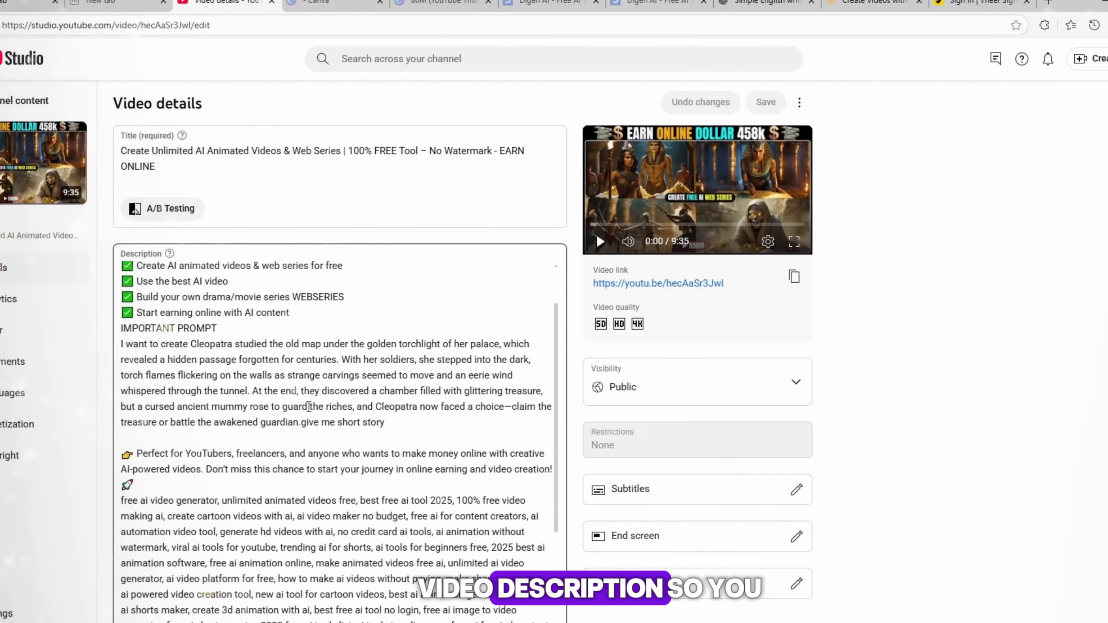
Bring up the NinjaChat home page in place of the YouTube Studio video details.
scroll(up, 3)
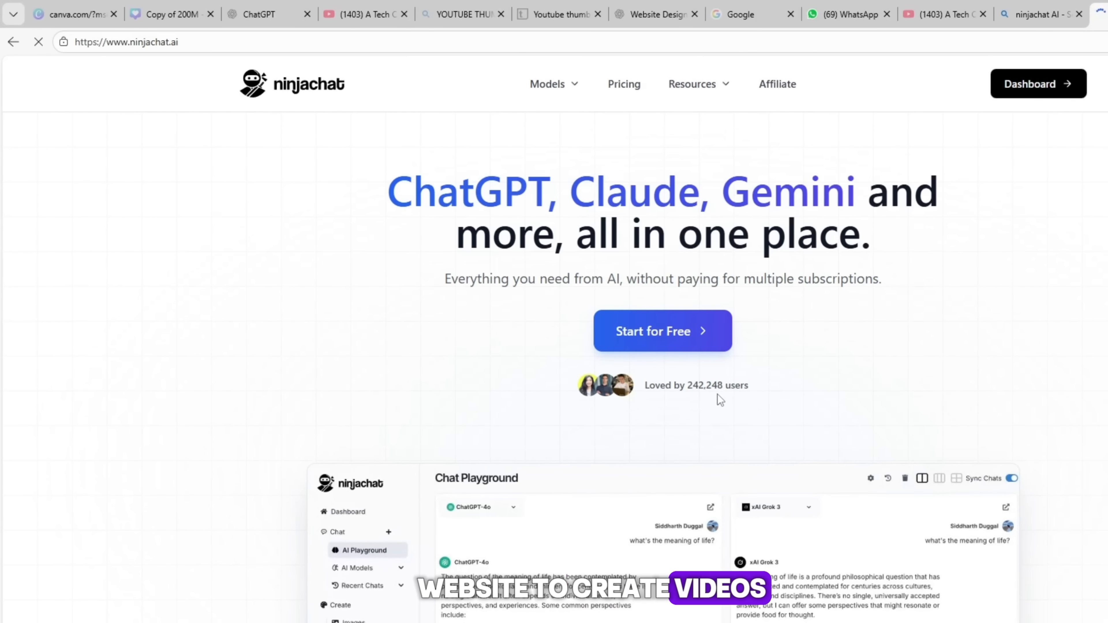
Preview the Chat Playground on the home page, then go to the dashboard via Start for Free.
scroll(down, 3)
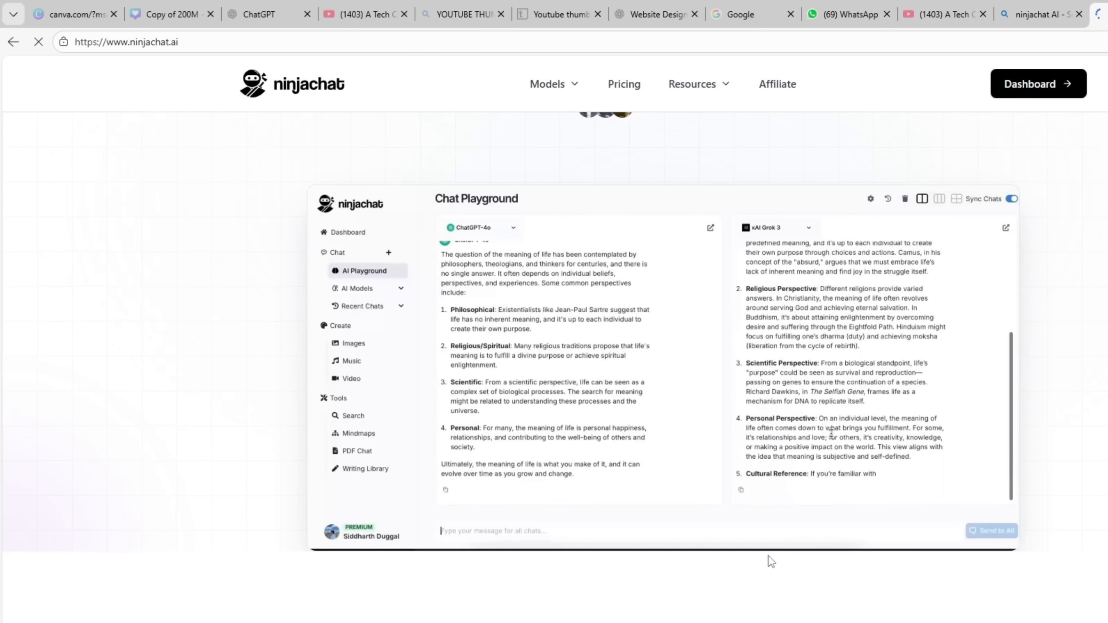
scroll(up, 3)
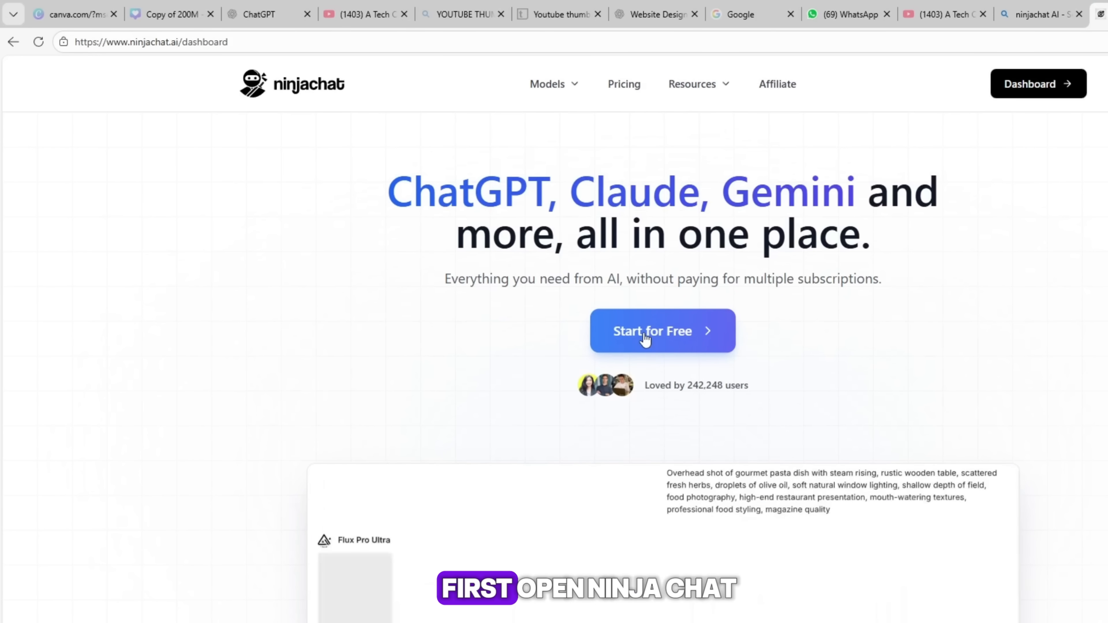
click(661, 330)
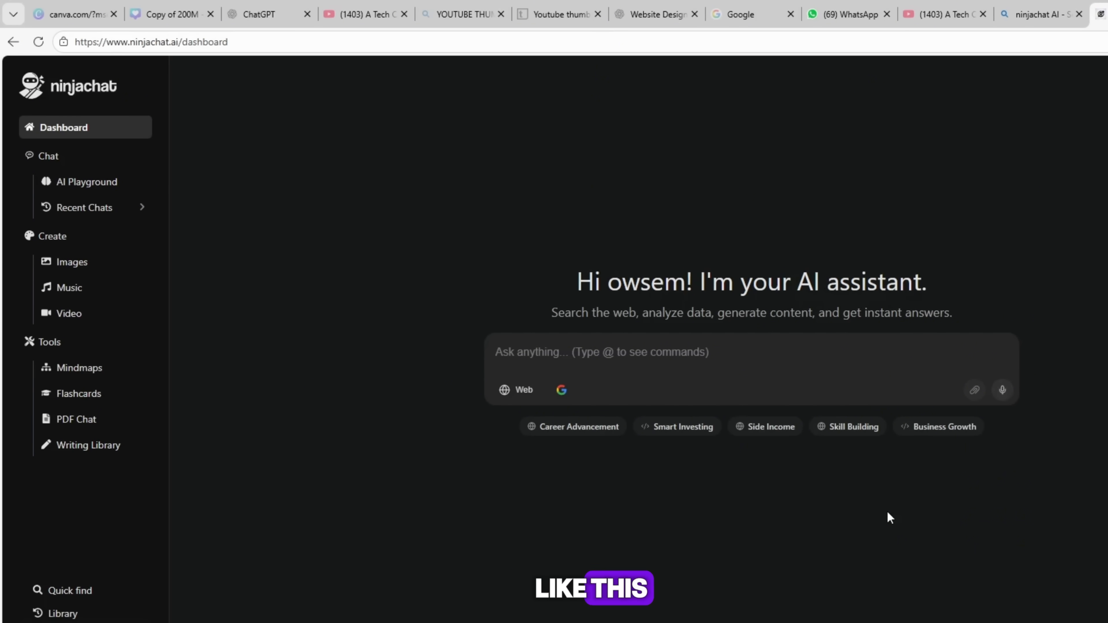
mouse_move(287, 533)
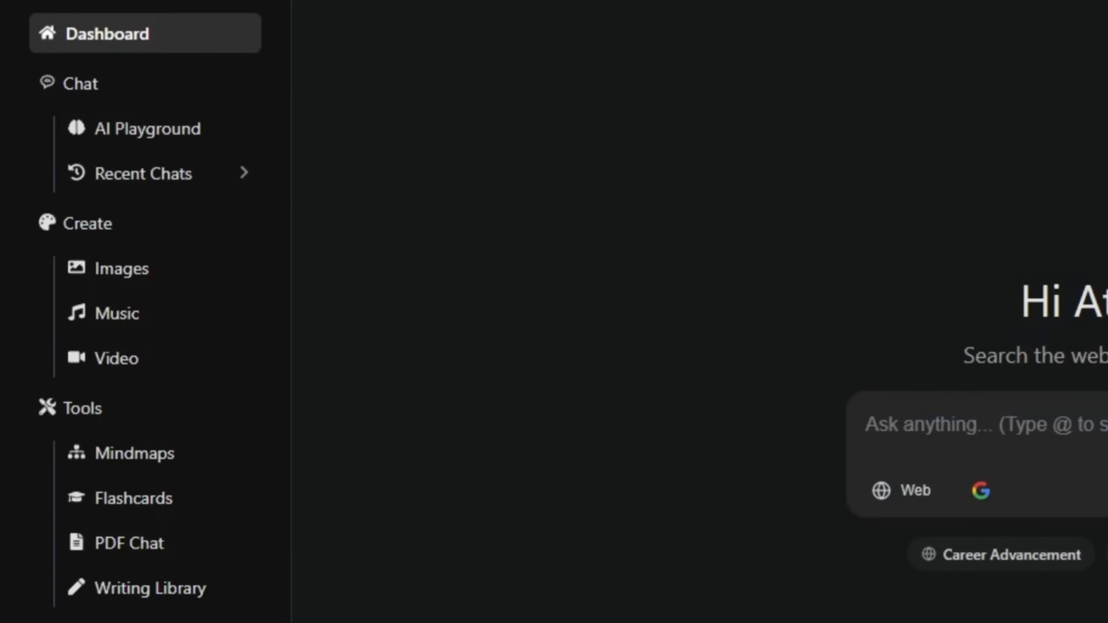
mouse_move(148, 129)
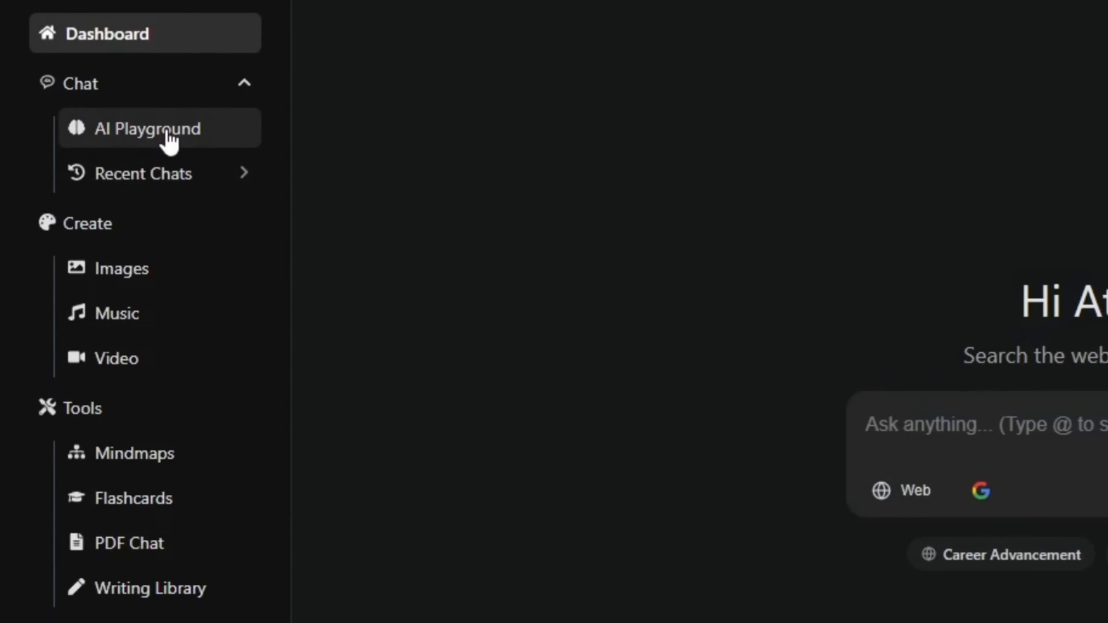
mouse_move(186, 152)
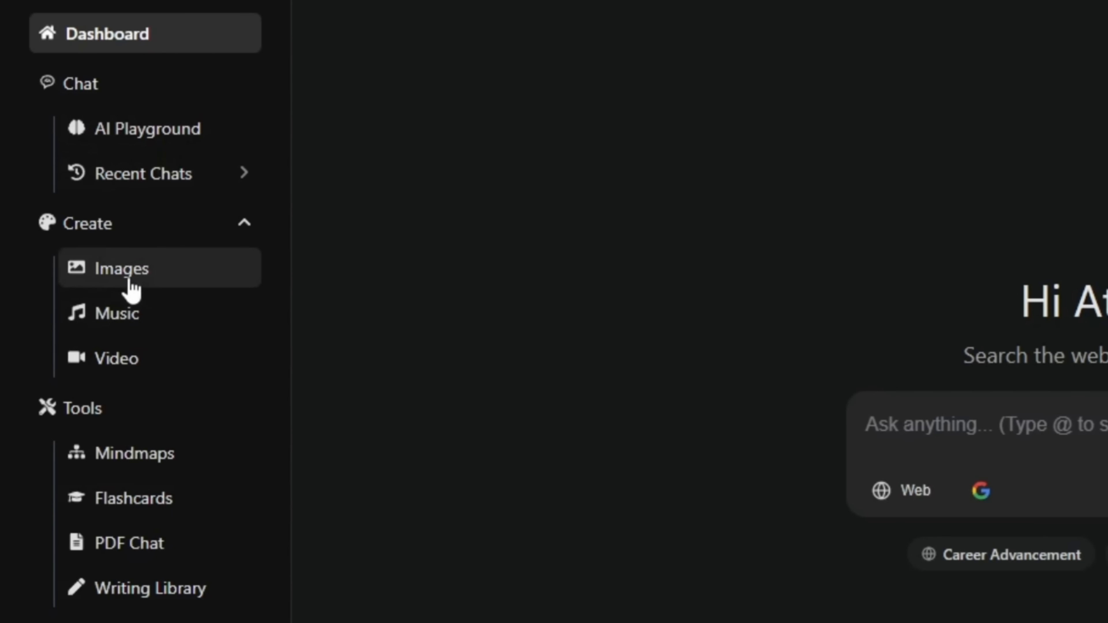
mouse_move(119, 313)
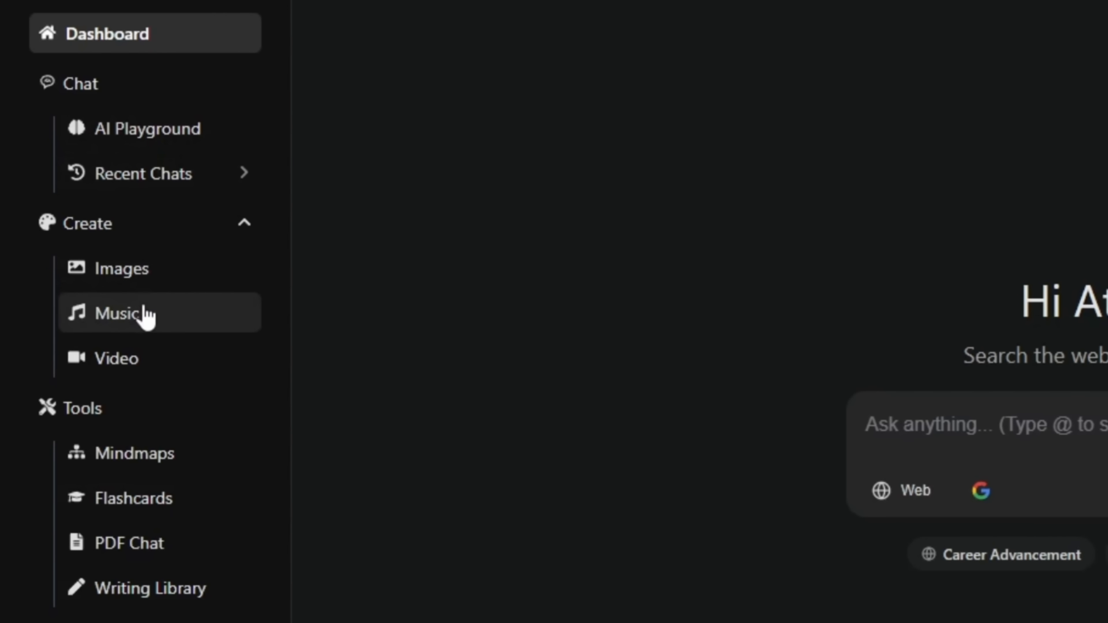
mouse_move(336, 465)
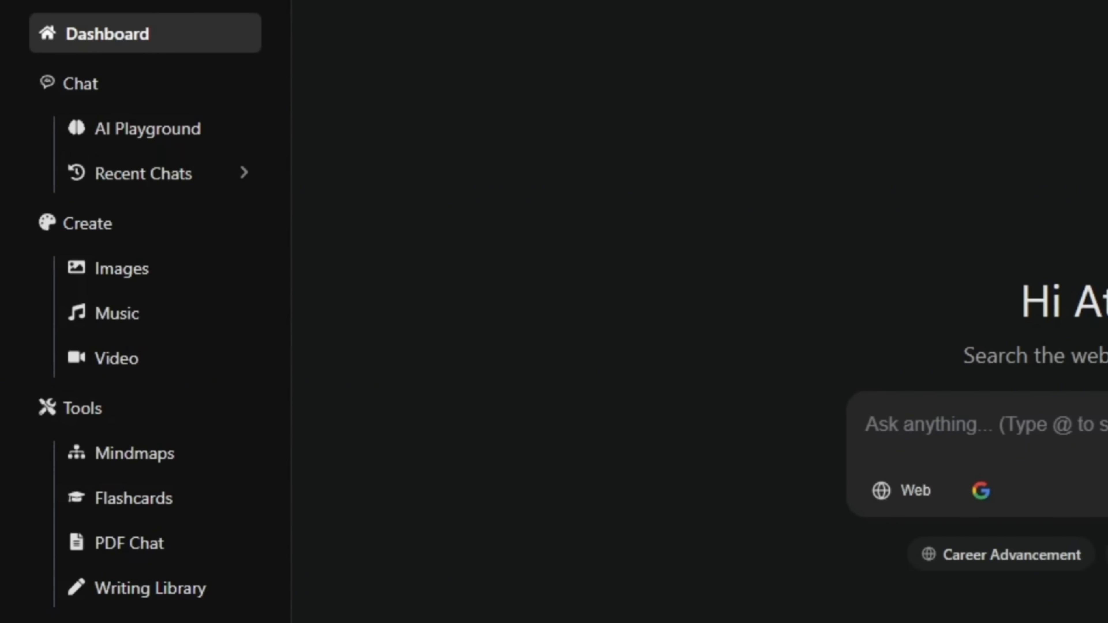
mouse_move(443, 418)
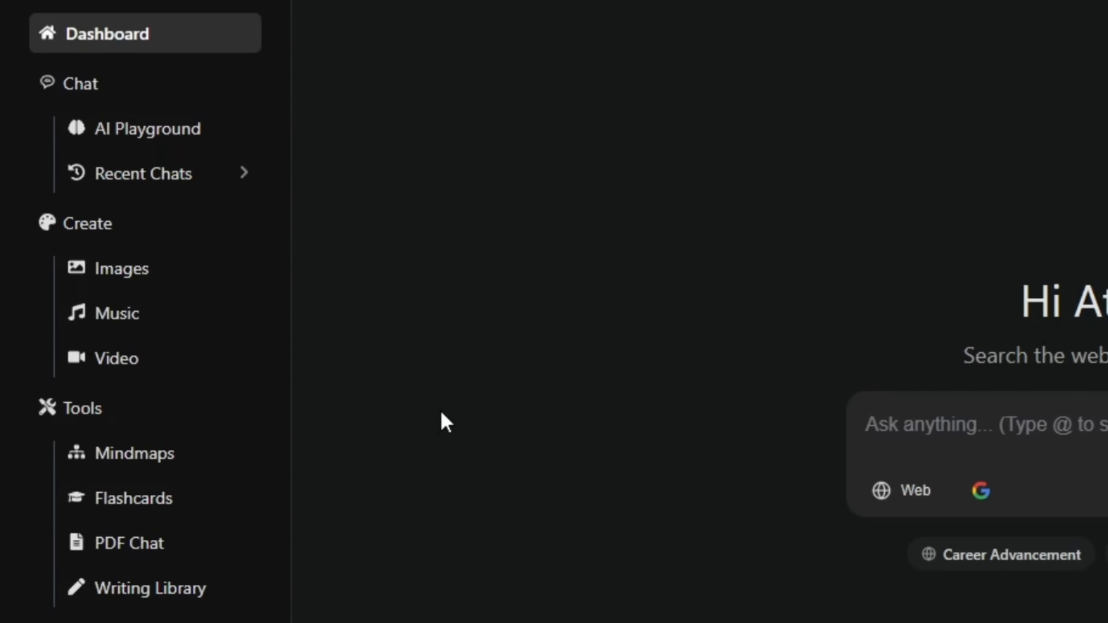
mouse_move(184, 141)
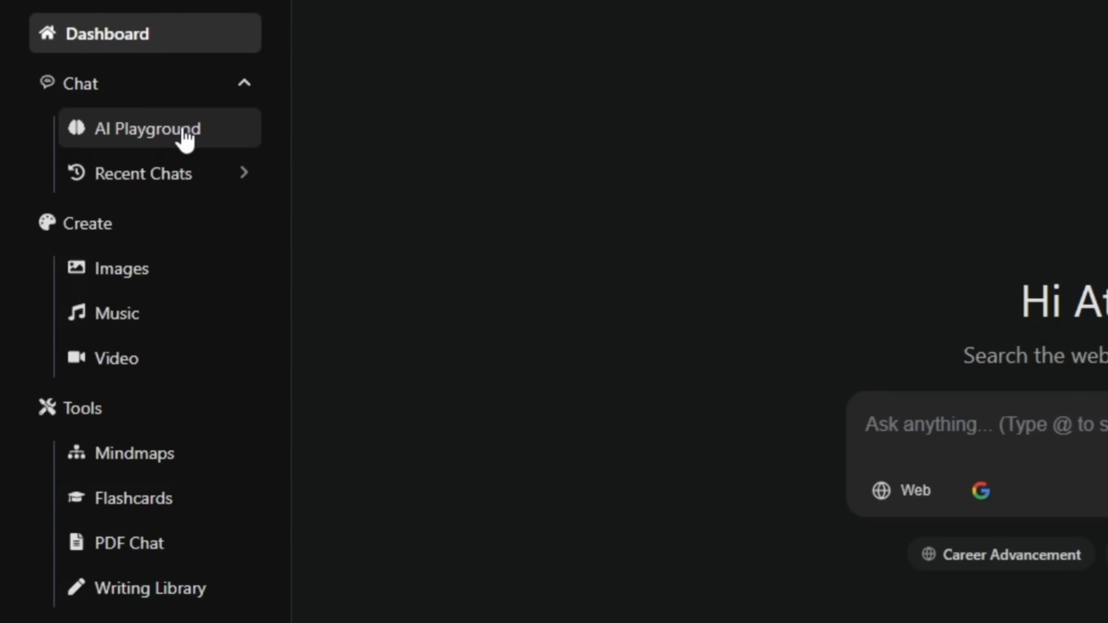
Bring up the Chat Playground showing Gemini 1.5 Pro and ChatGPT-4.1 side by side.
click(145, 128)
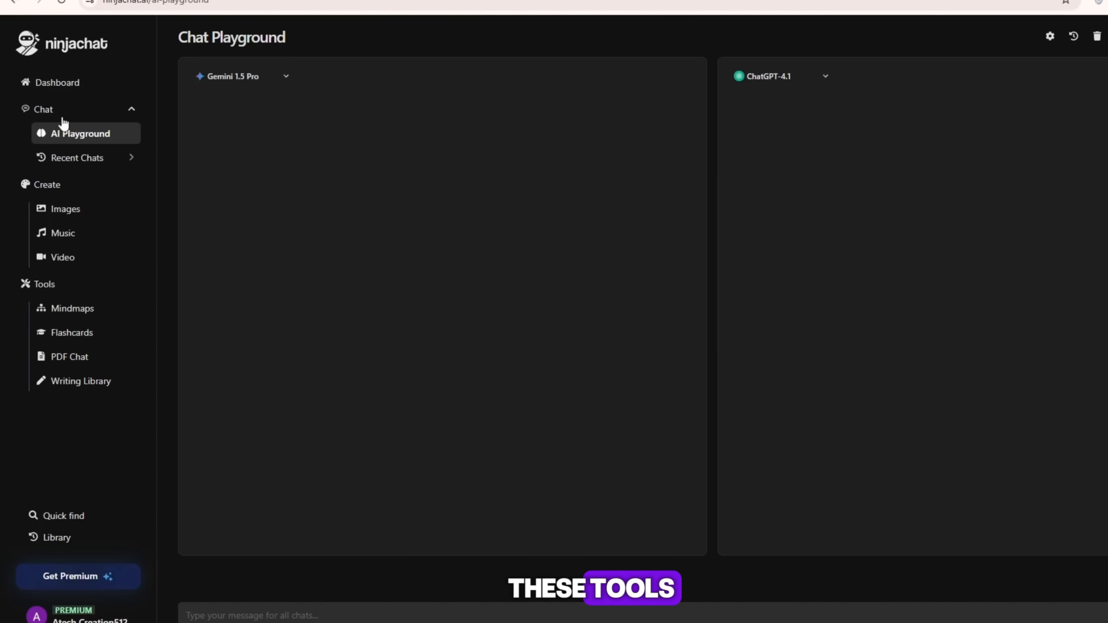
mouse_move(159, 63)
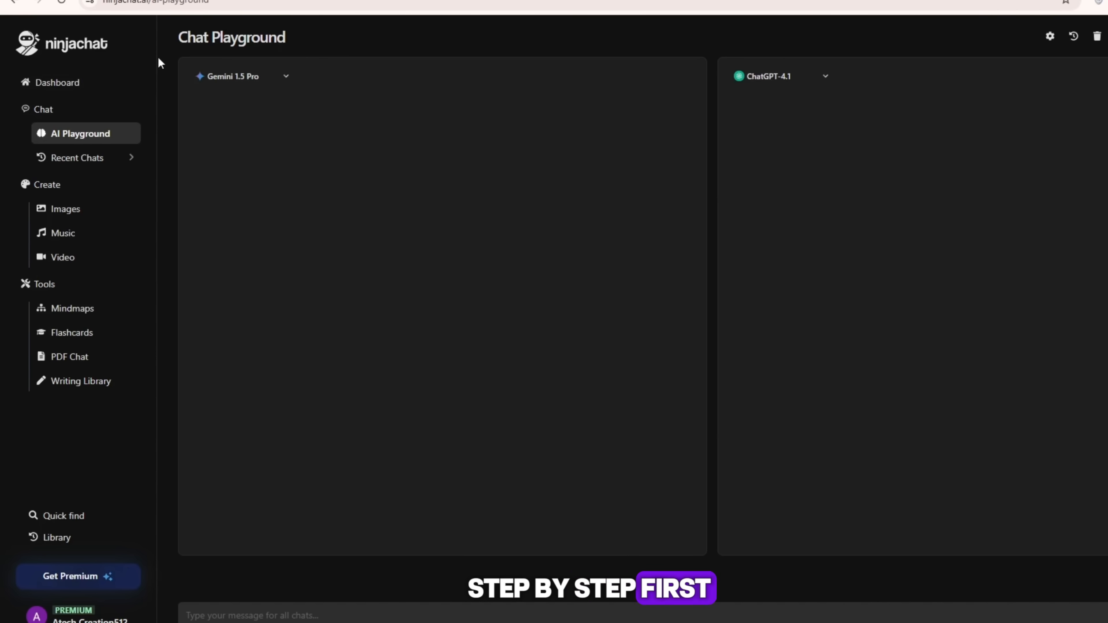
click(57, 82)
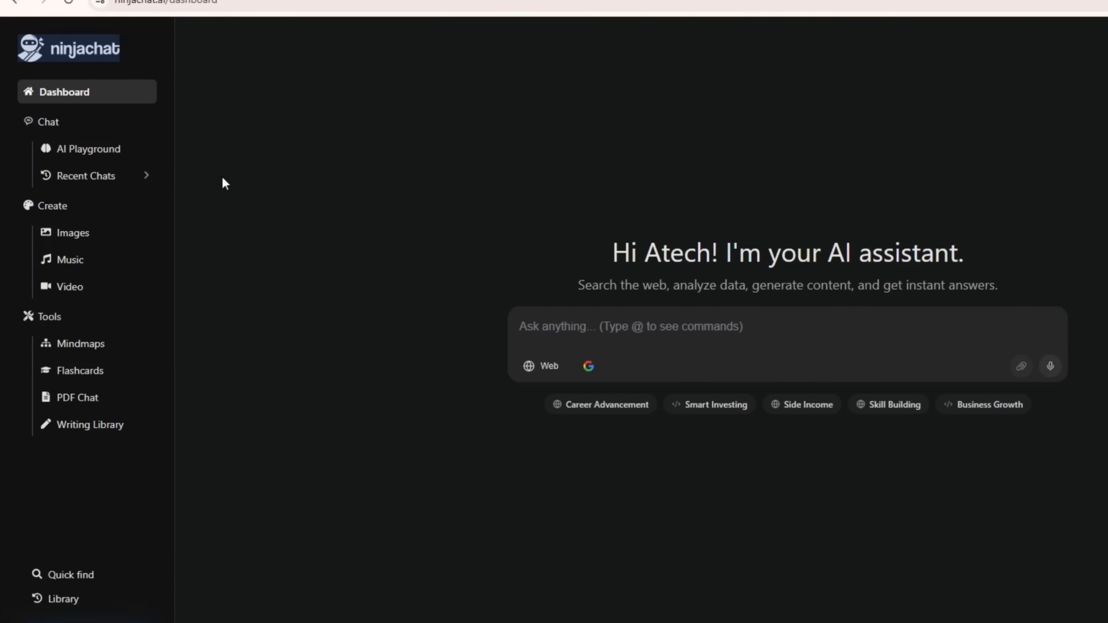
click(88, 148)
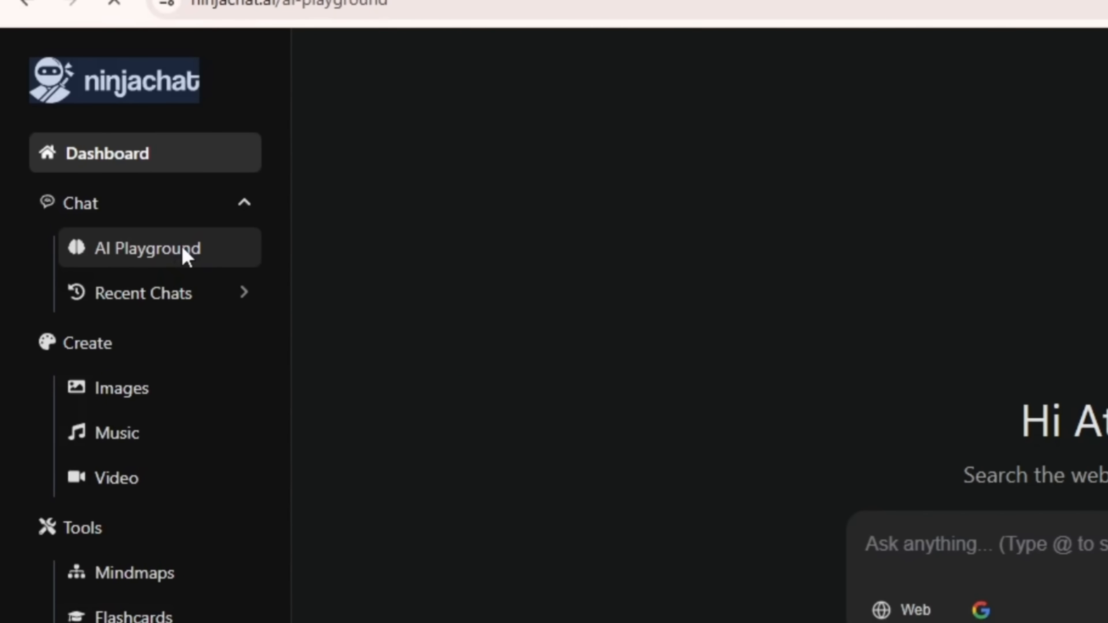
click(146, 248)
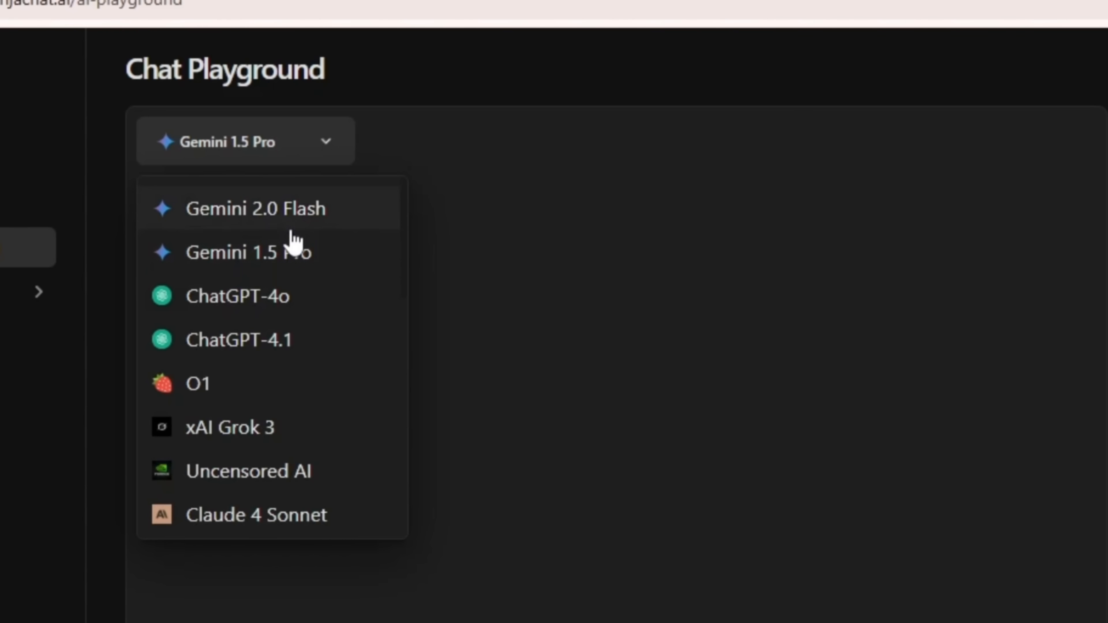
mouse_move(304, 297)
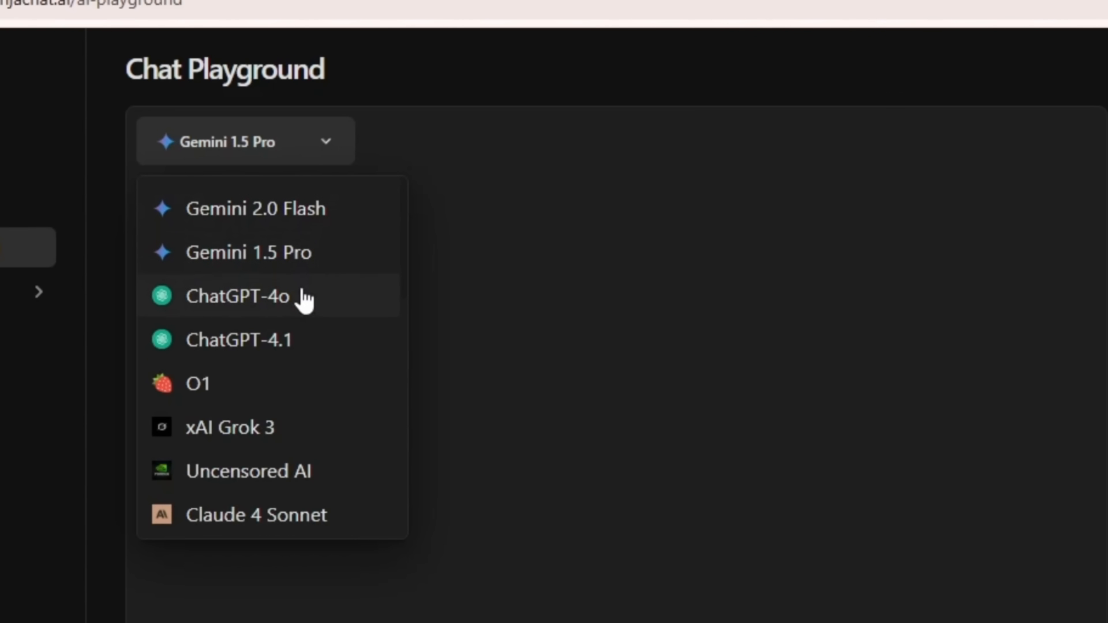
Choose Gemini 2.0 Flash for the first panel, keeping ChatGPT-4.1 in the second.
scroll(down, 3)
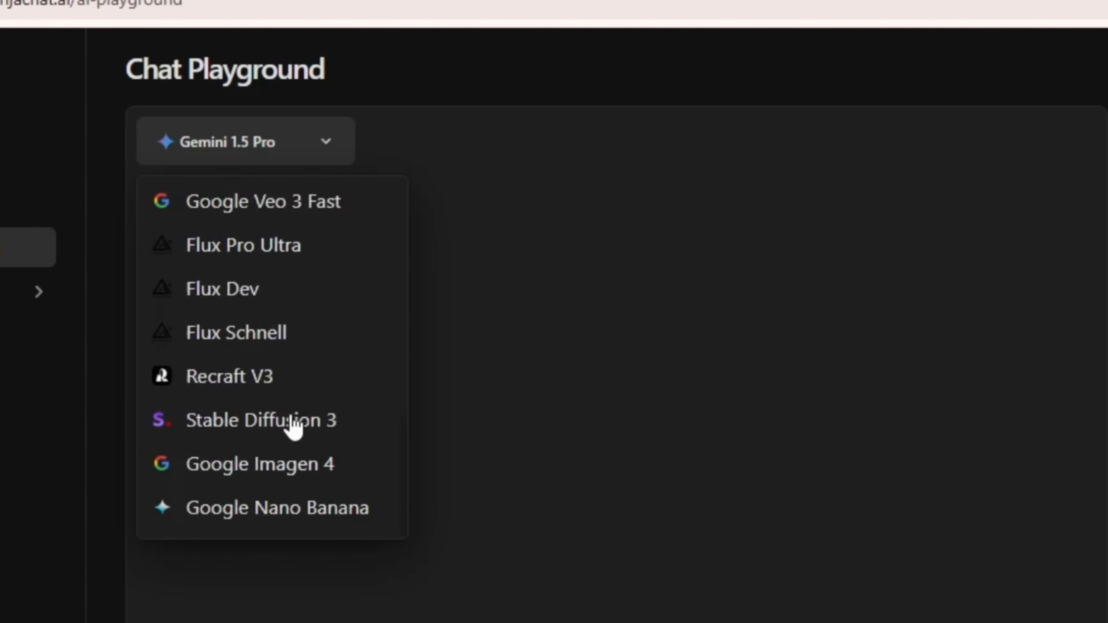
scroll(up, 3)
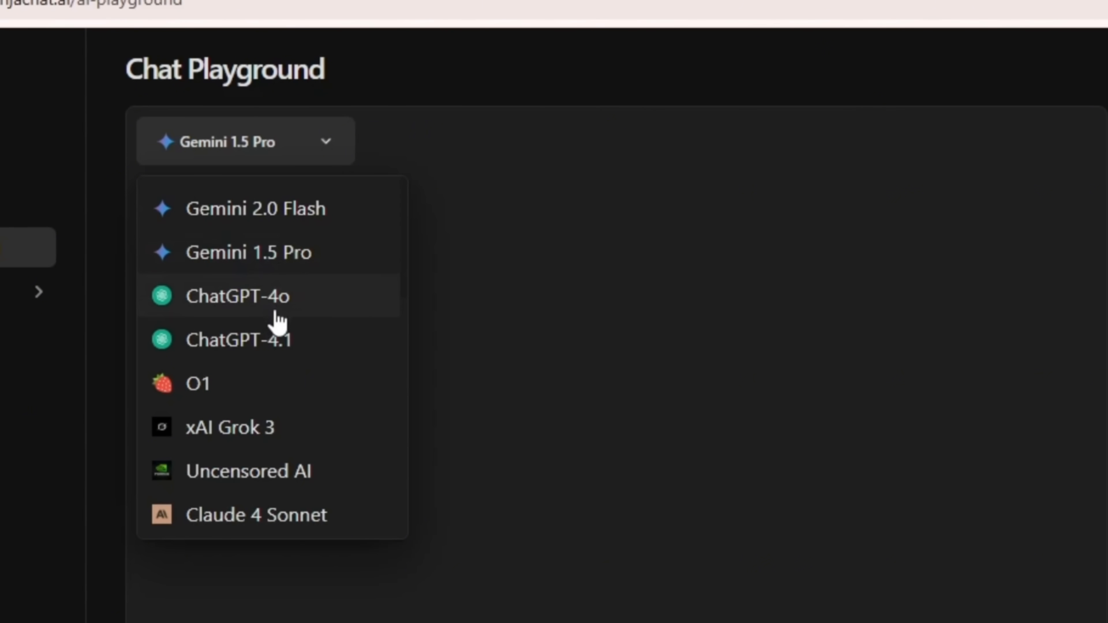
click(239, 340)
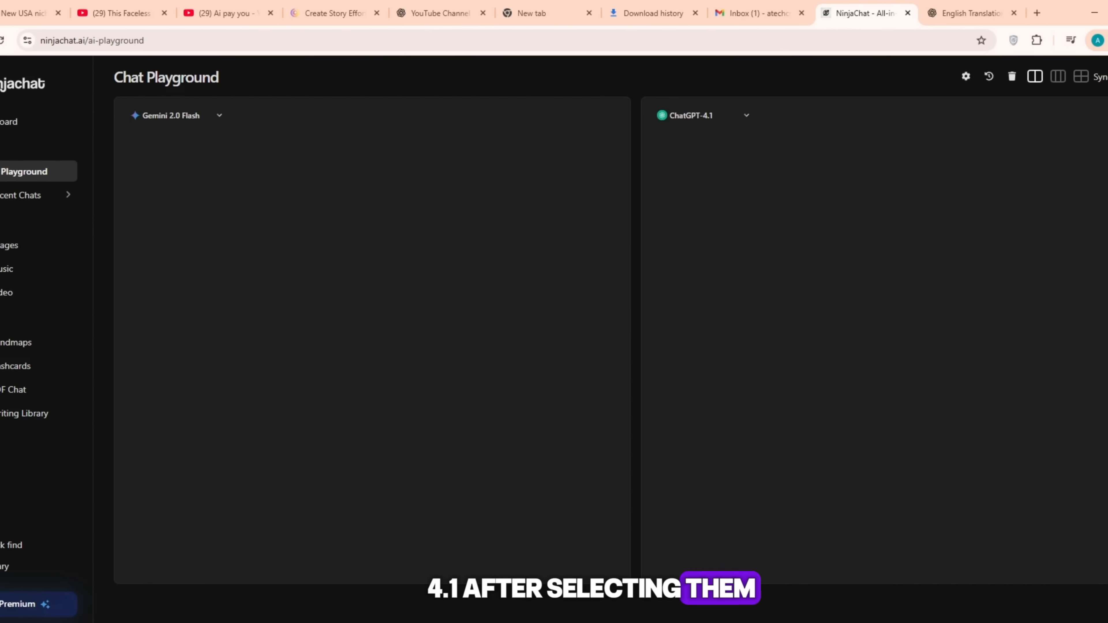
Paste the copied YouTube channel topic question into the message for all chats.
right_click(155, 608)
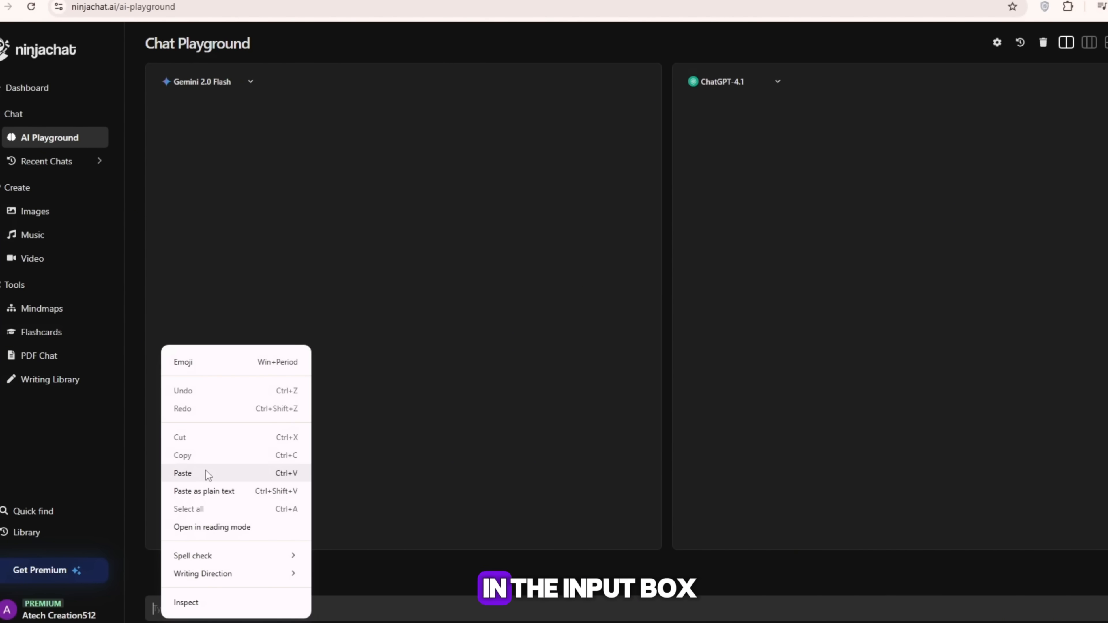
click(183, 472)
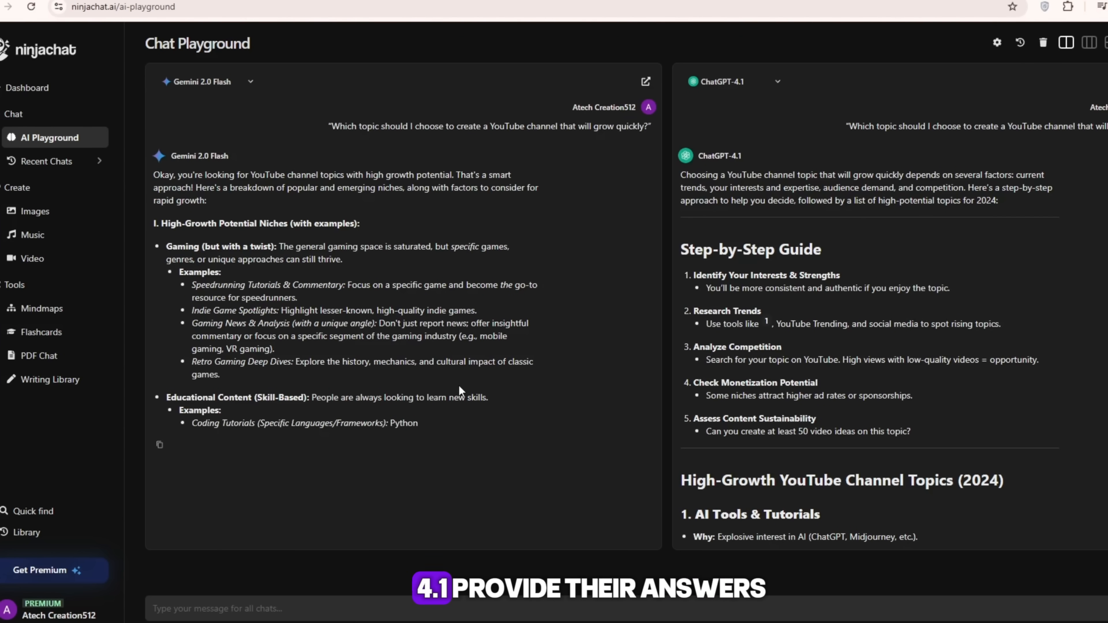
scroll(down, 3)
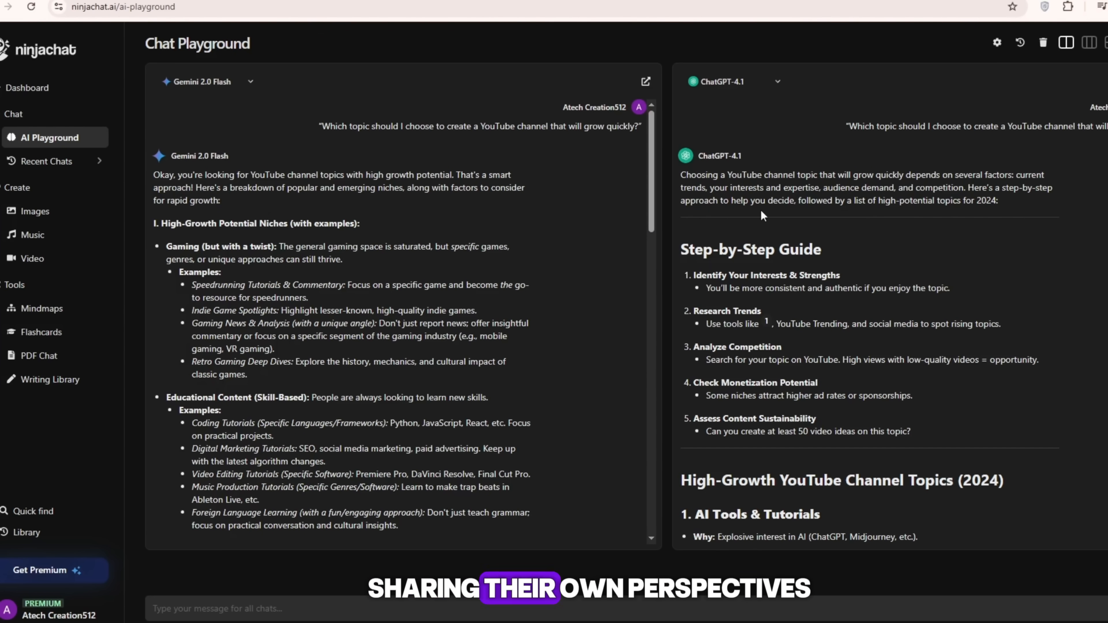
scroll(down, 3)
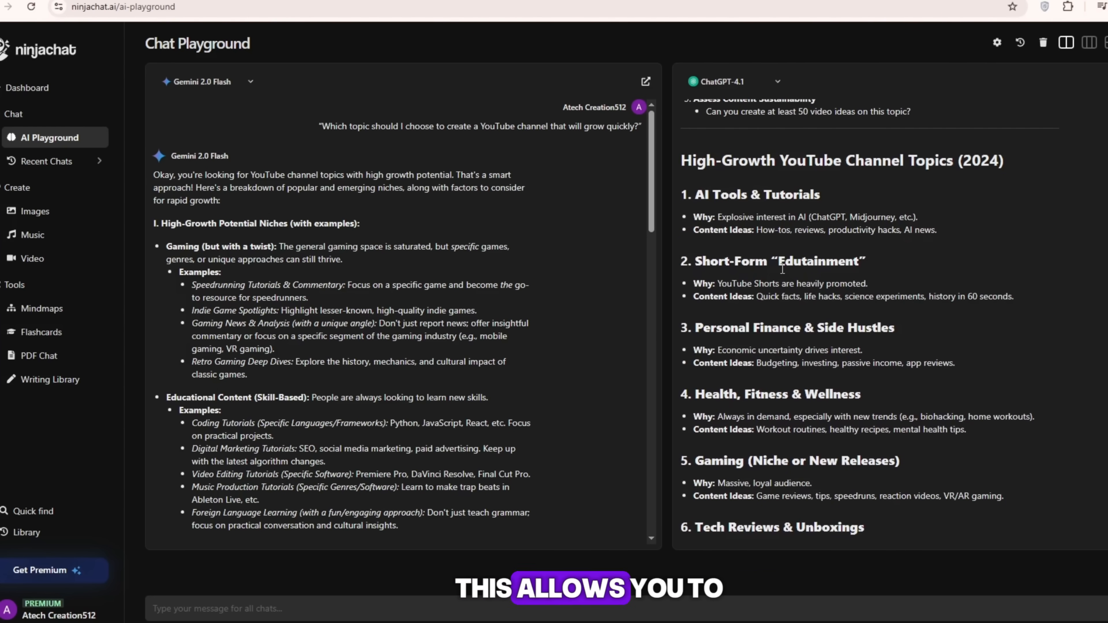
scroll(down, 3)
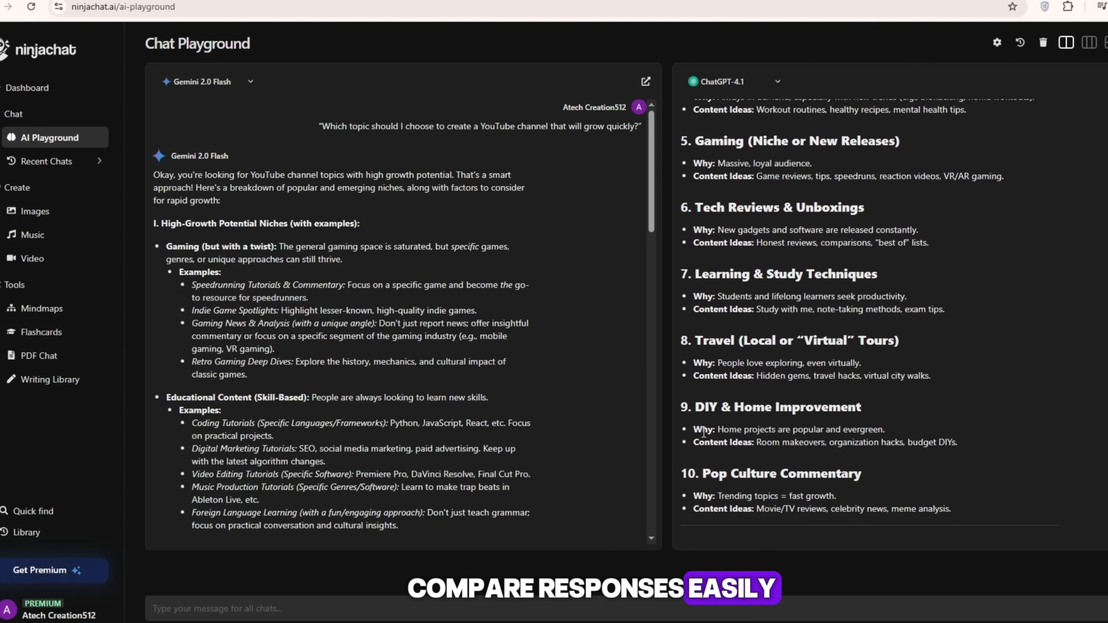
scroll(down, 3)
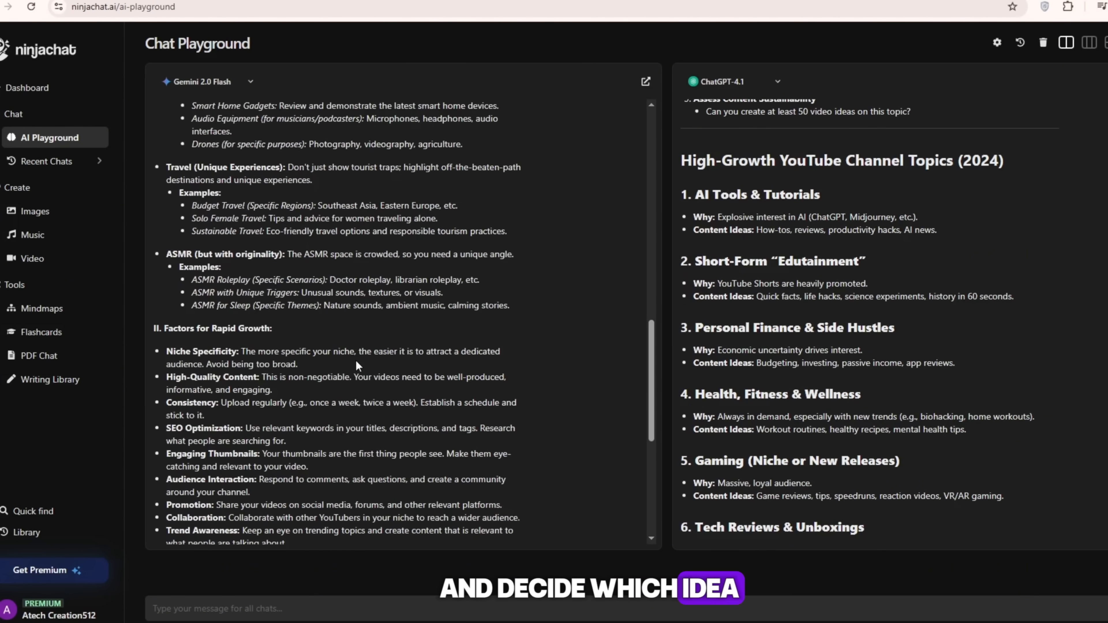
scroll(up, 3)
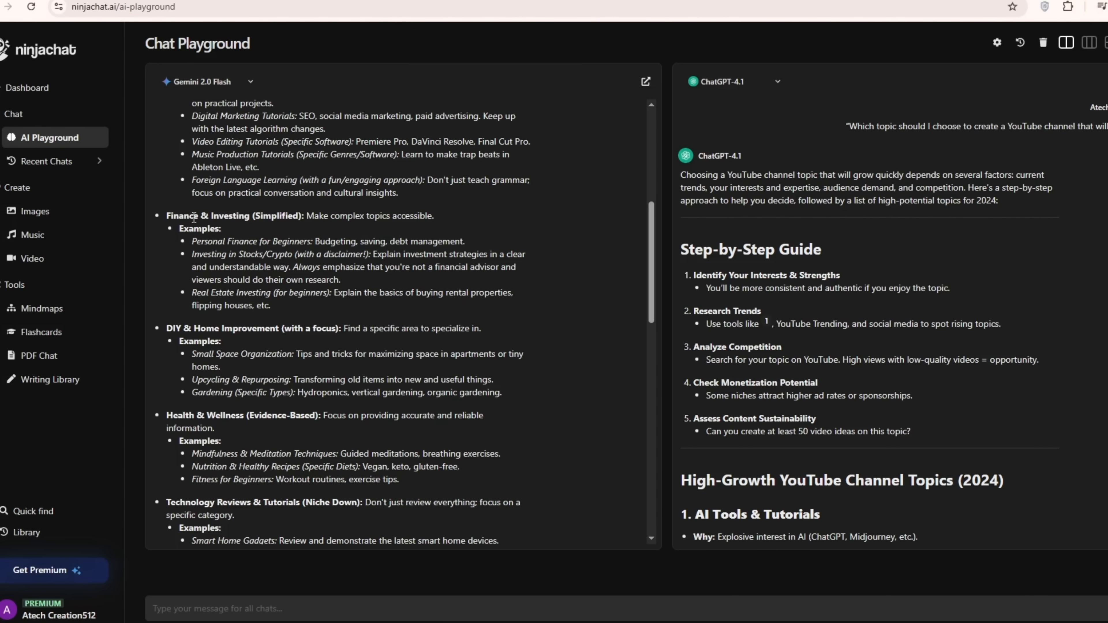
click(45, 161)
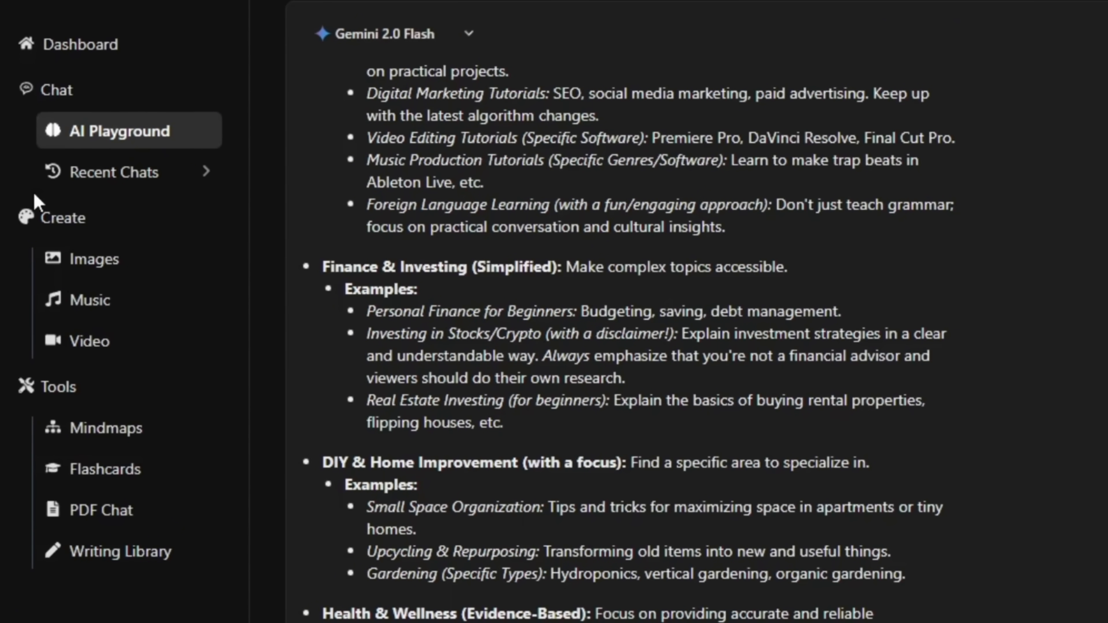
Review today's recent chats, then go to the image generator under Create.
click(113, 172)
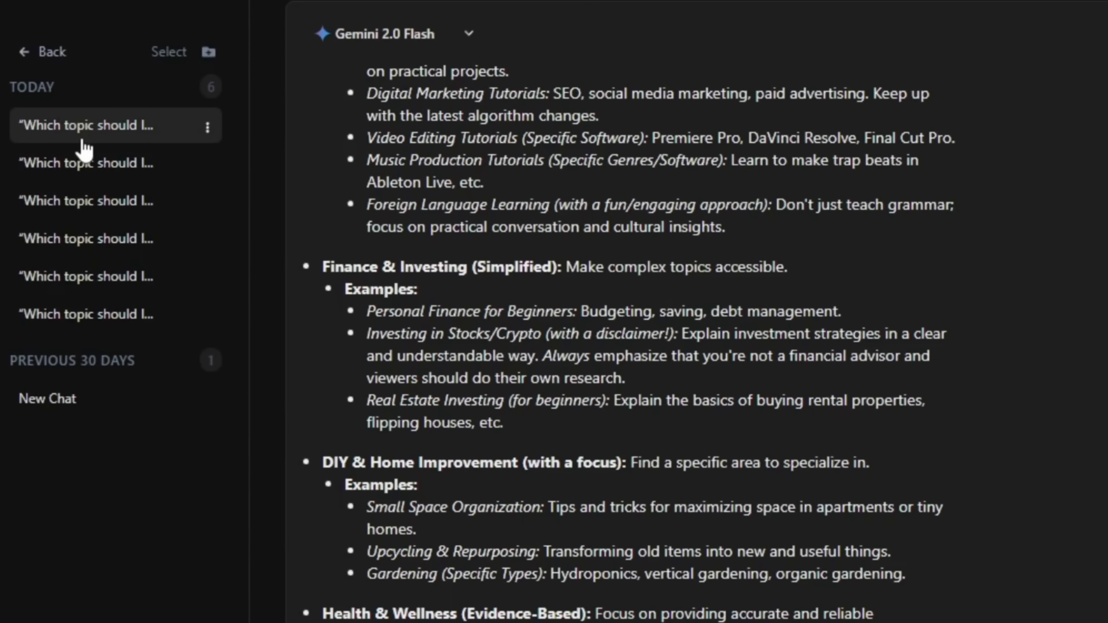
mouse_move(85, 314)
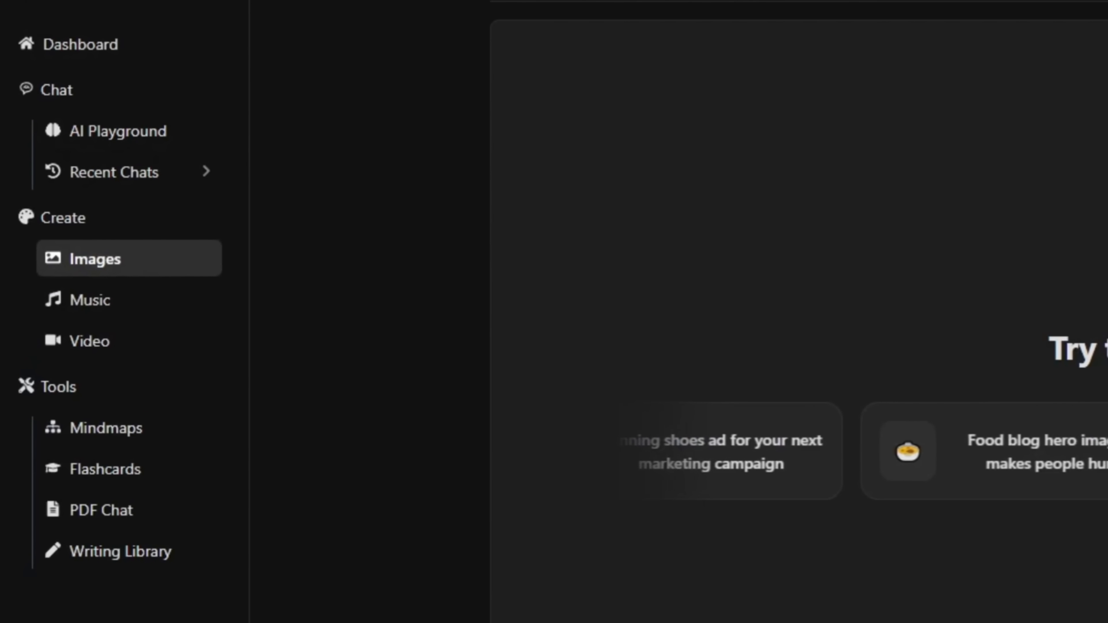
click(353, 594)
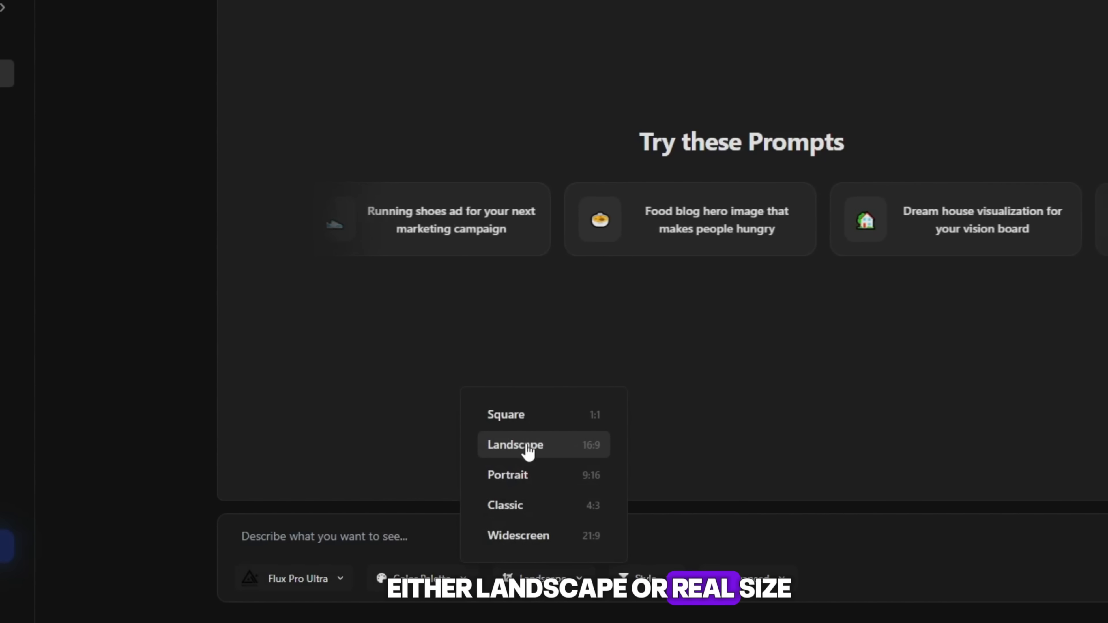
mouse_move(538, 482)
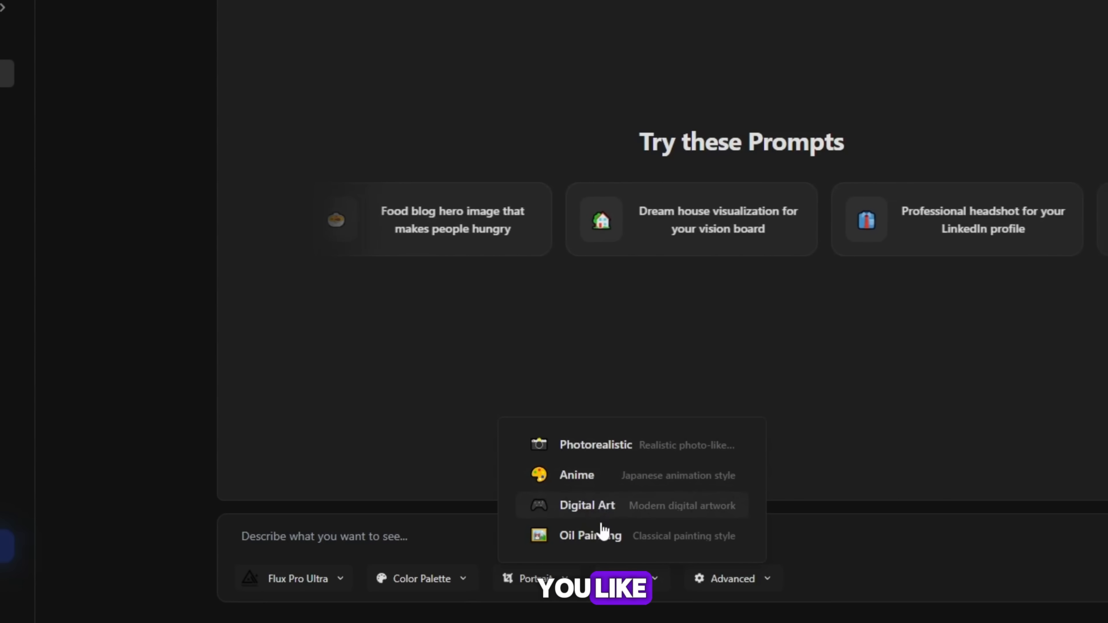
Set the image shape to Portrait and paste in the drawing close-up prompt.
click(731, 578)
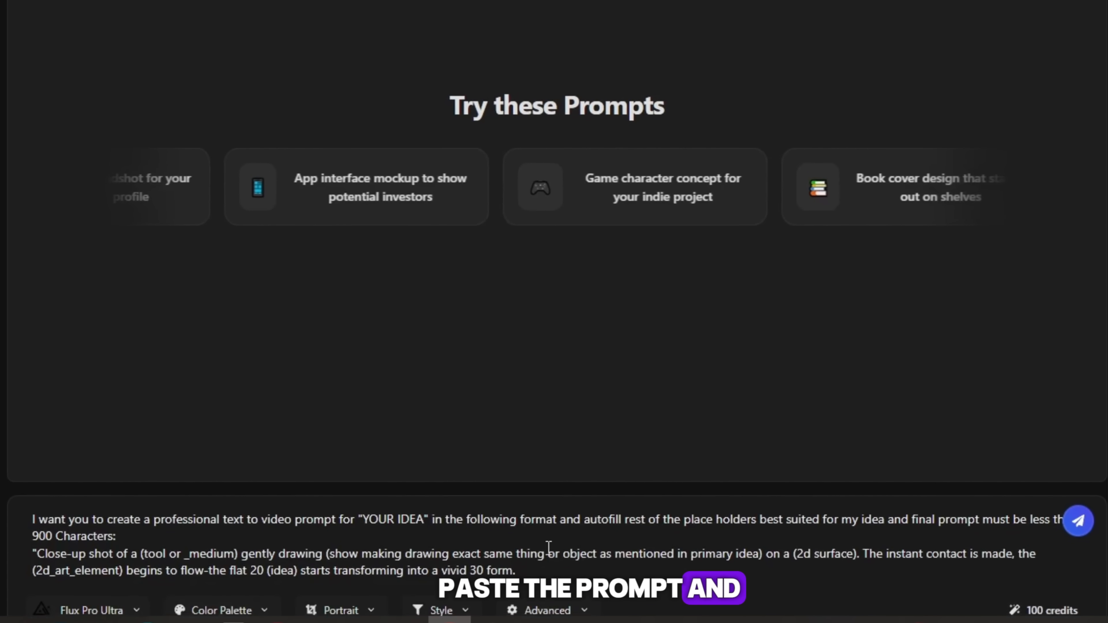
Generate the portrait image of a hand drawing with a pencil on colourful textured paint.
click(1077, 520)
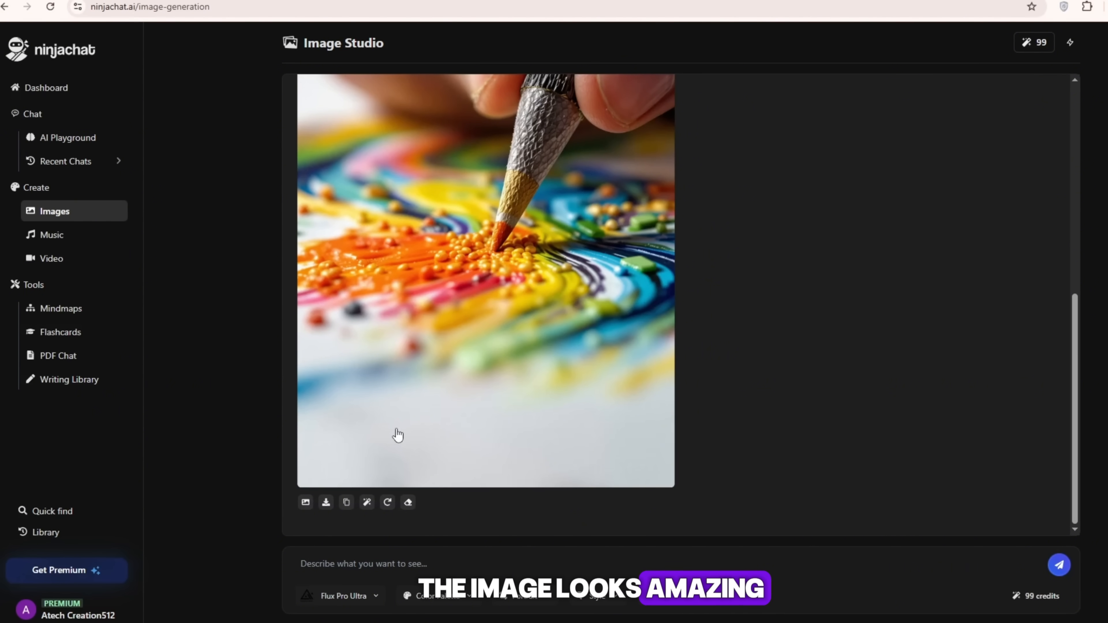
mouse_move(326, 501)
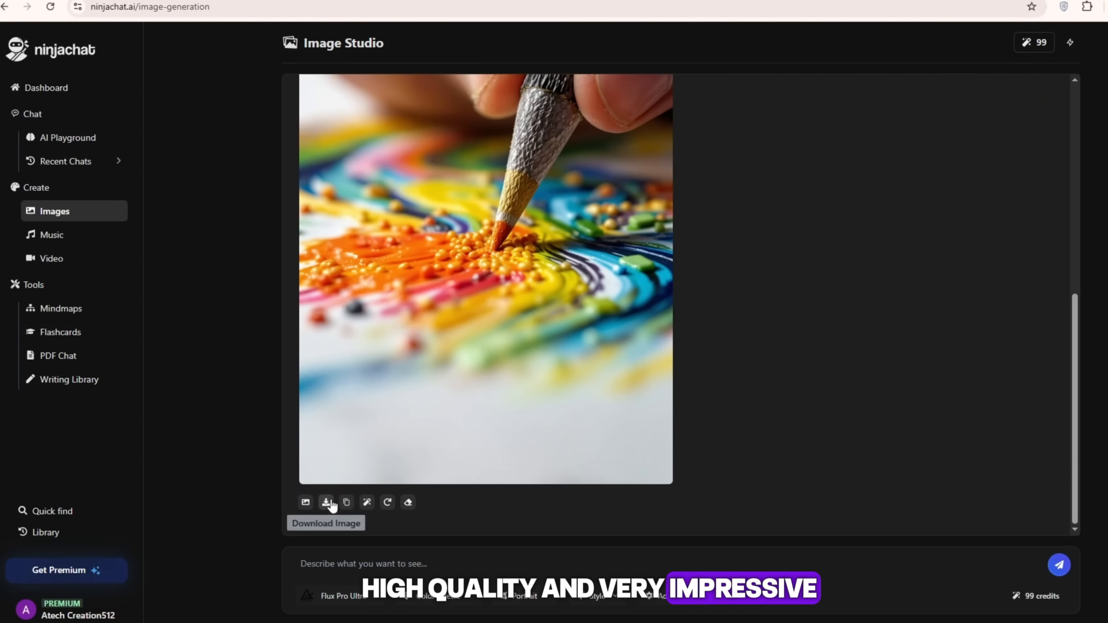
scroll(up, 3)
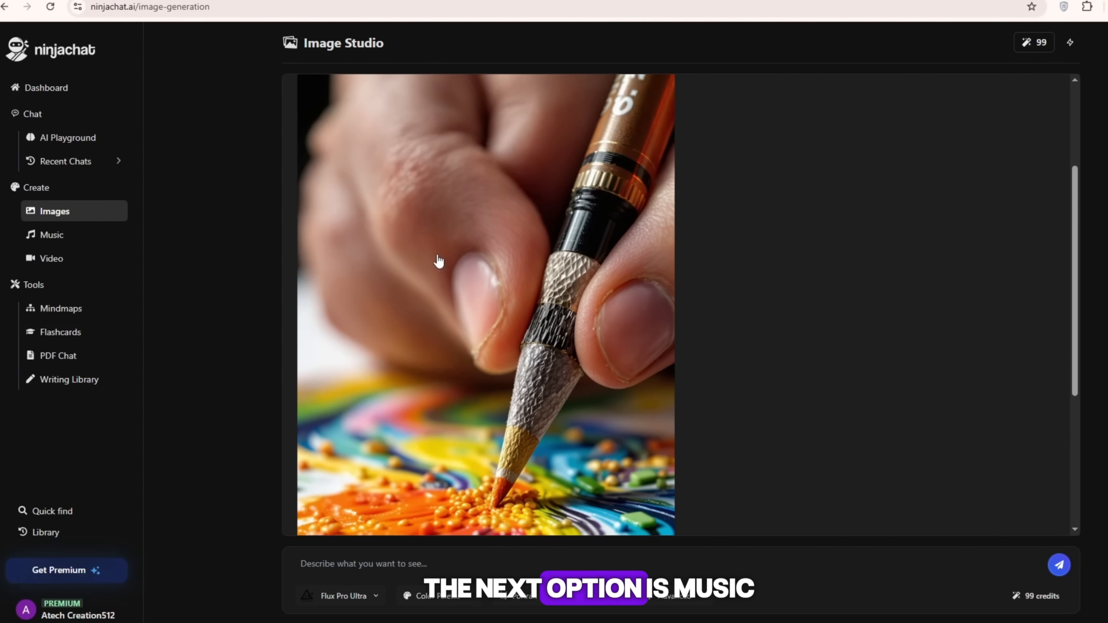
Visit the AI Music Studio, then return to the Chat Playground for a five-line song request.
click(51, 234)
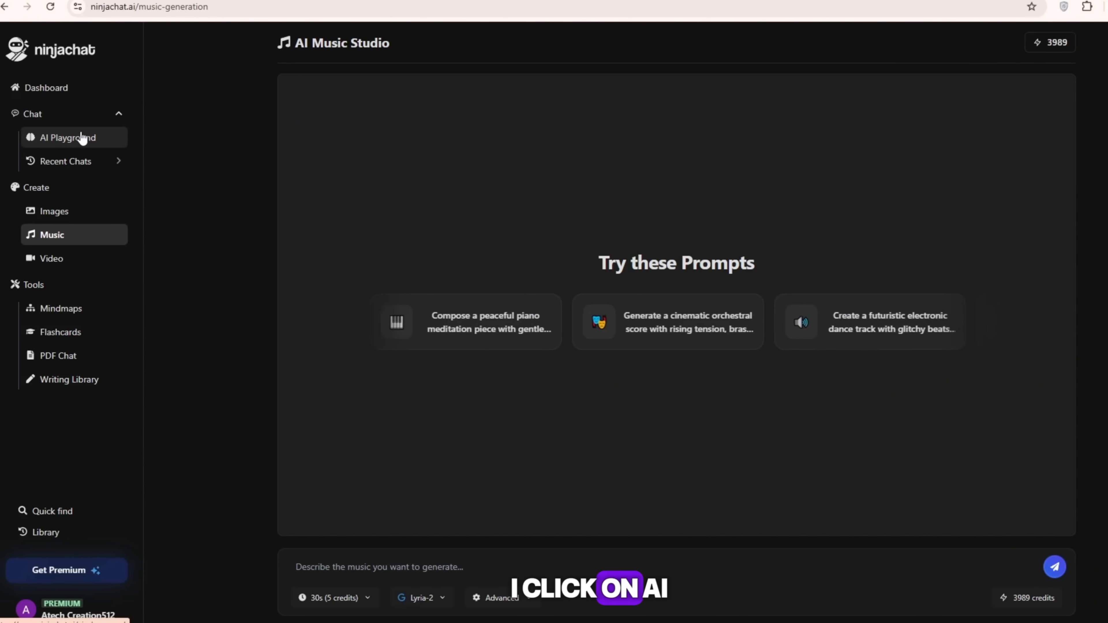
click(69, 137)
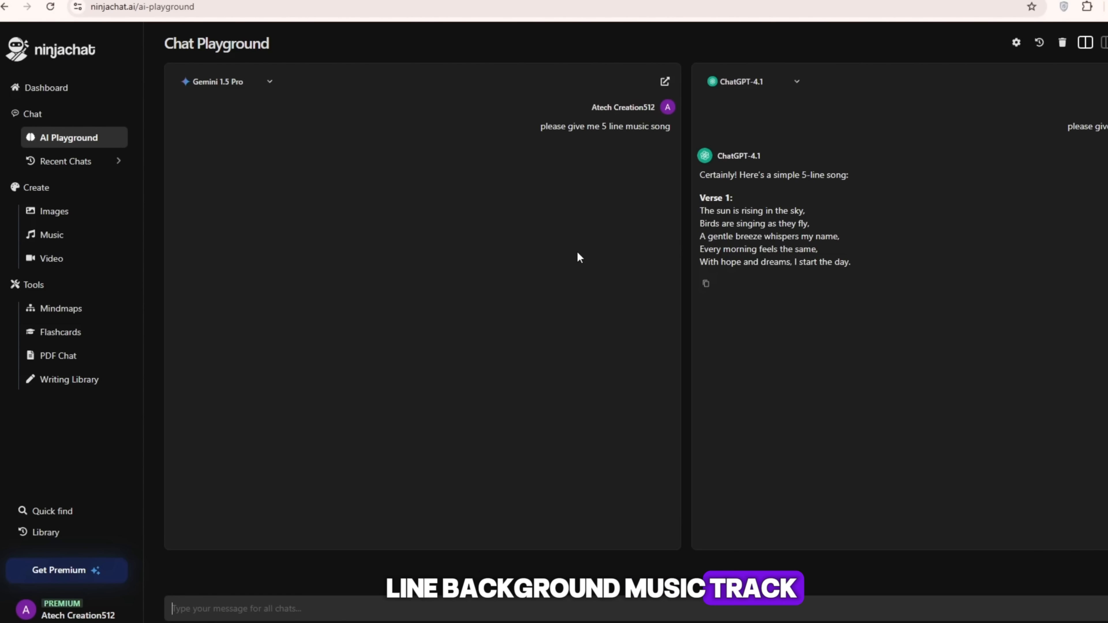
Generate a 32-second track from the lyrics in AI Music Studio and paste the prompt into AI Video Studio.
click(51, 235)
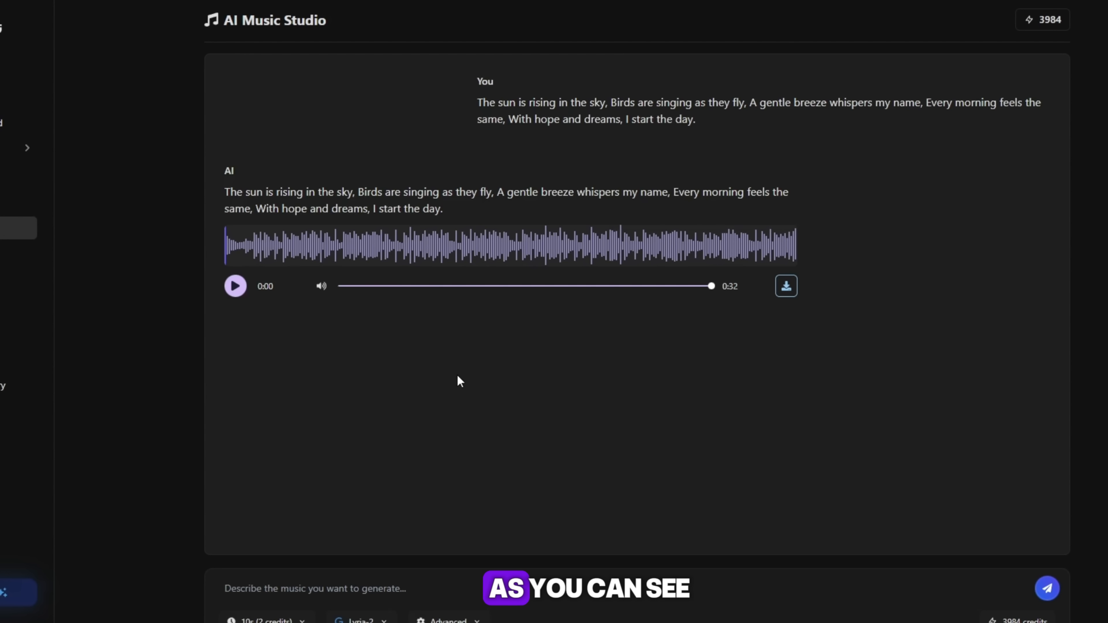
click(236, 285)
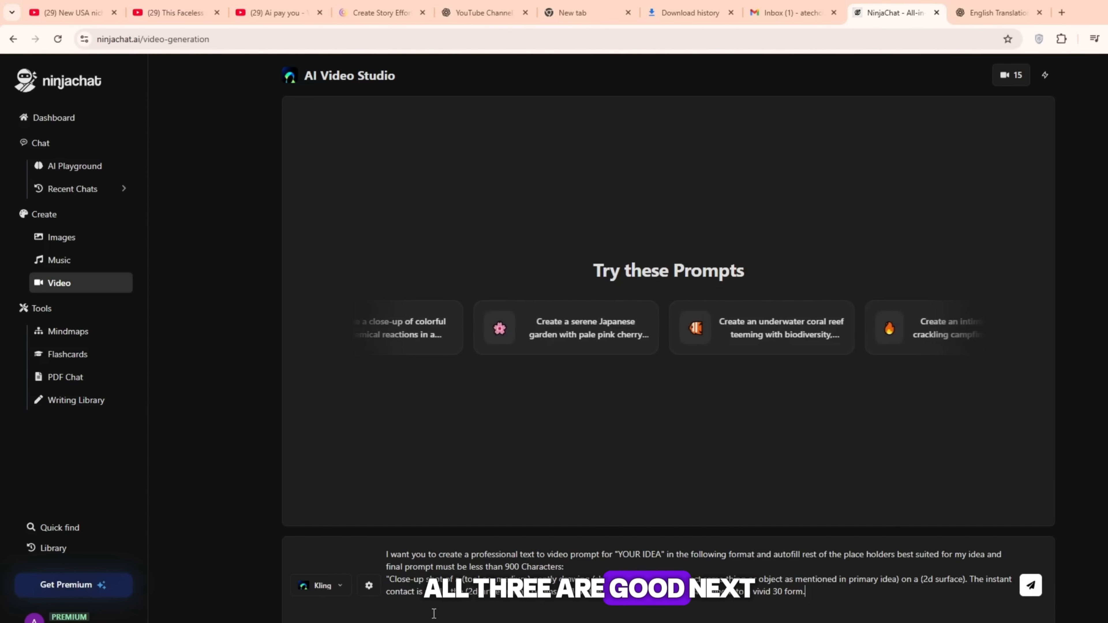
Review duration and aspect settings, then generate the pencil-drawing-a-blue-planet video with Veo 3 Fast.
click(368, 585)
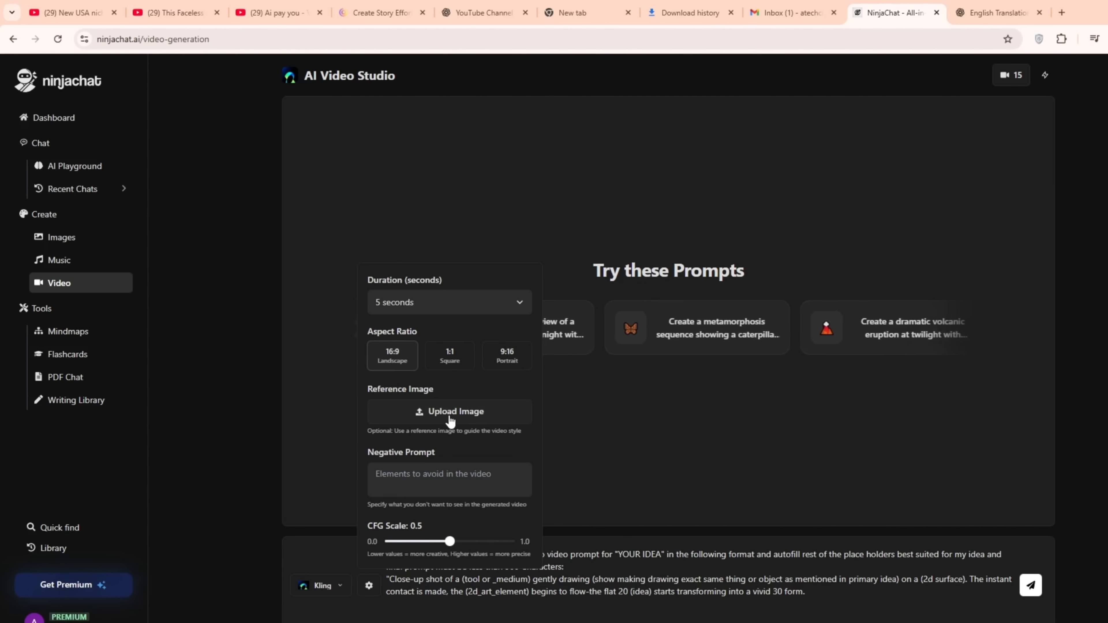
click(1029, 585)
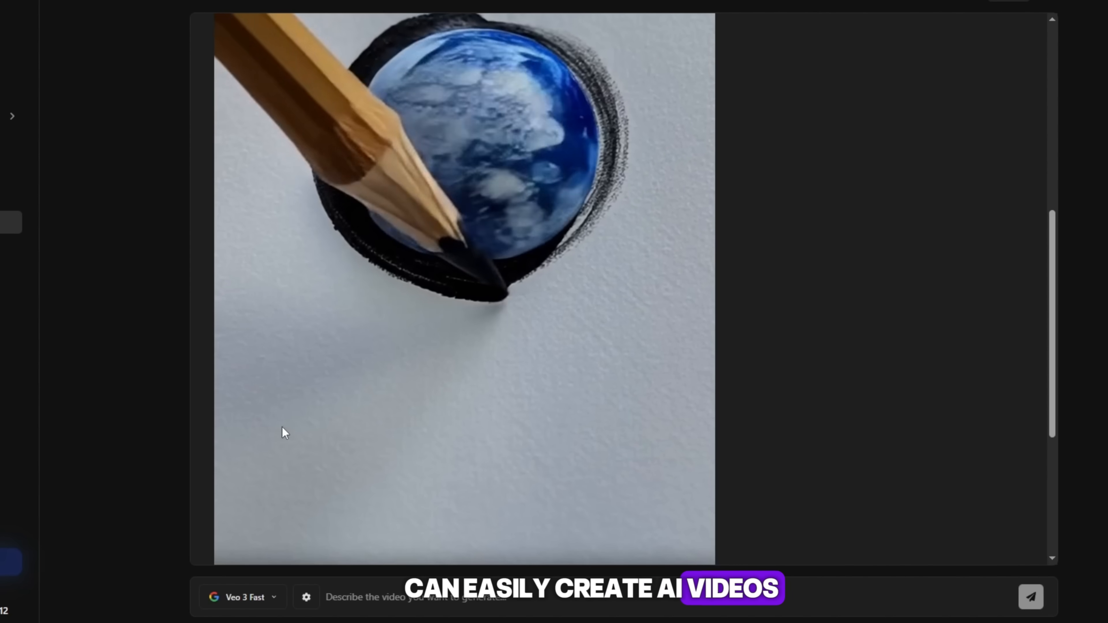
scroll(down, 3)
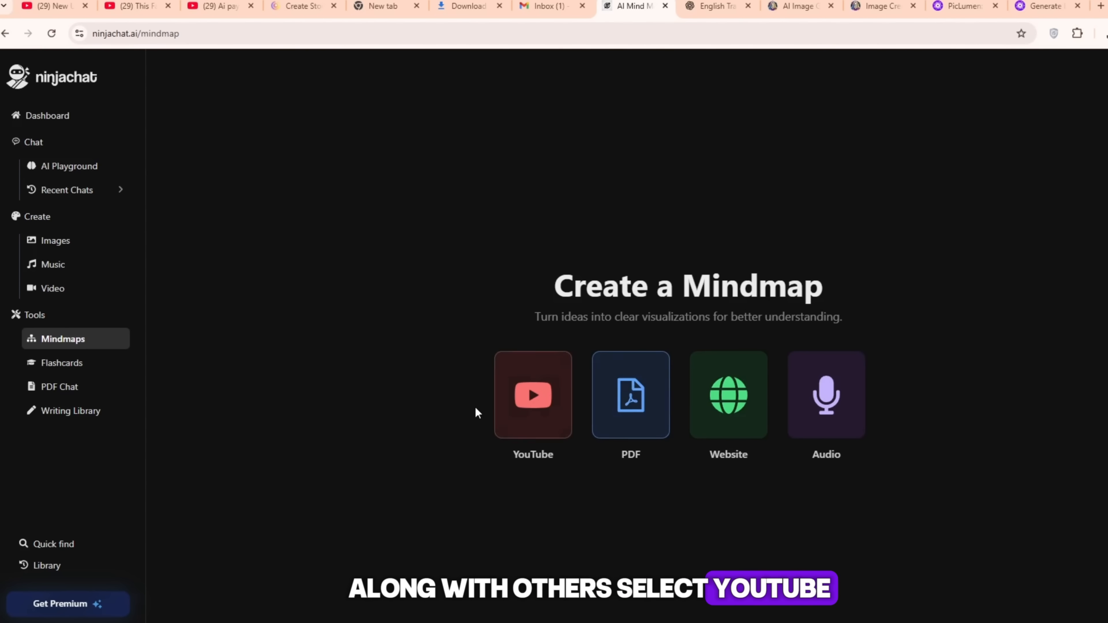
Show the Writing Library listing Text Naturalizer, Conclusion Writer, Attention Grabber and Essay Outliner.
click(532, 394)
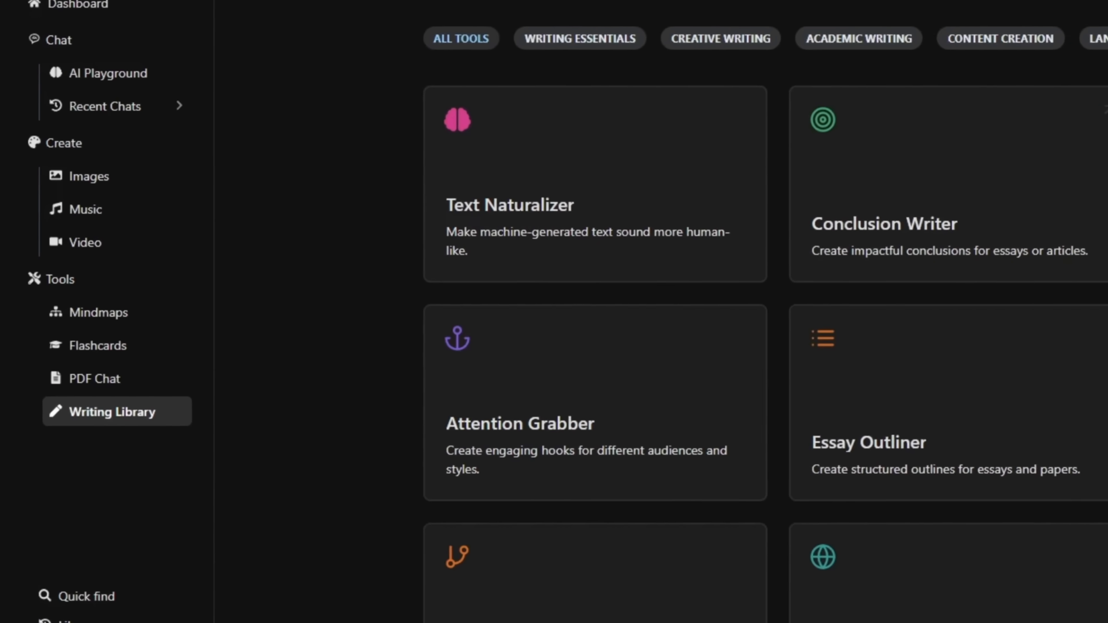
Go to PDF Chat and choose the collaboration guidelines PDF from Downloads for upload.
scroll(down, 3)
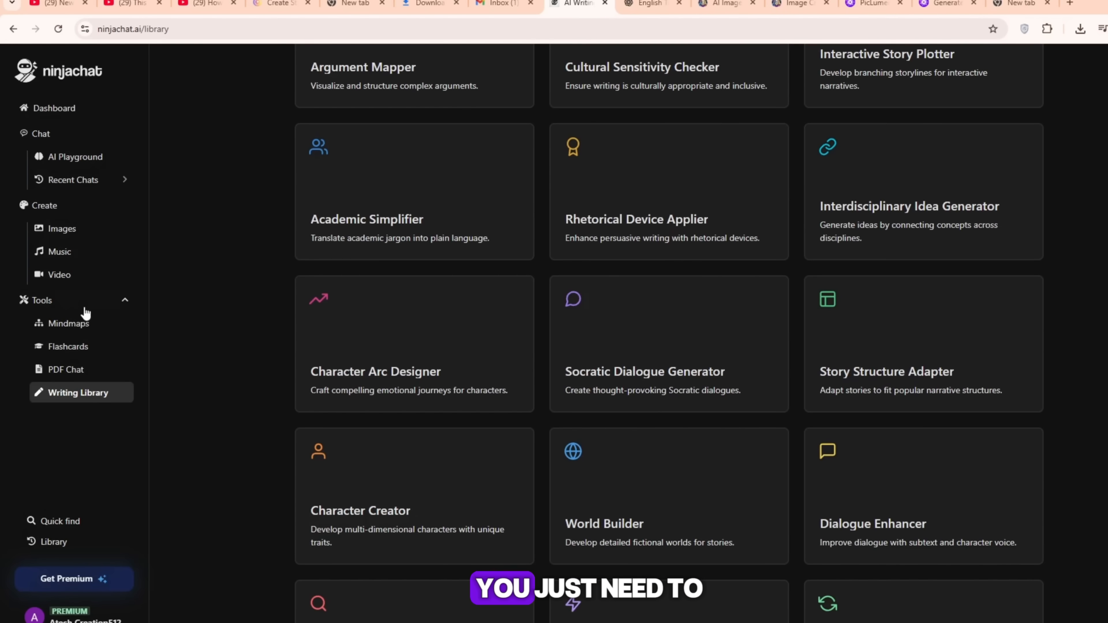
click(65, 368)
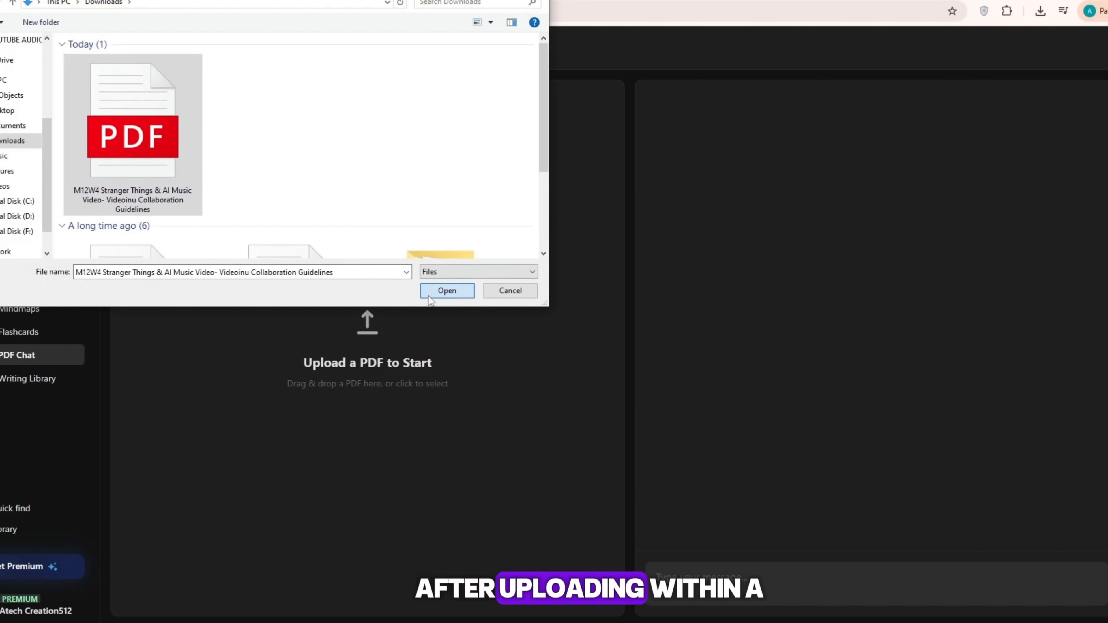
Upload the guidelines PDF, then browse the YouTube channel's AI tutorial videos.
click(447, 290)
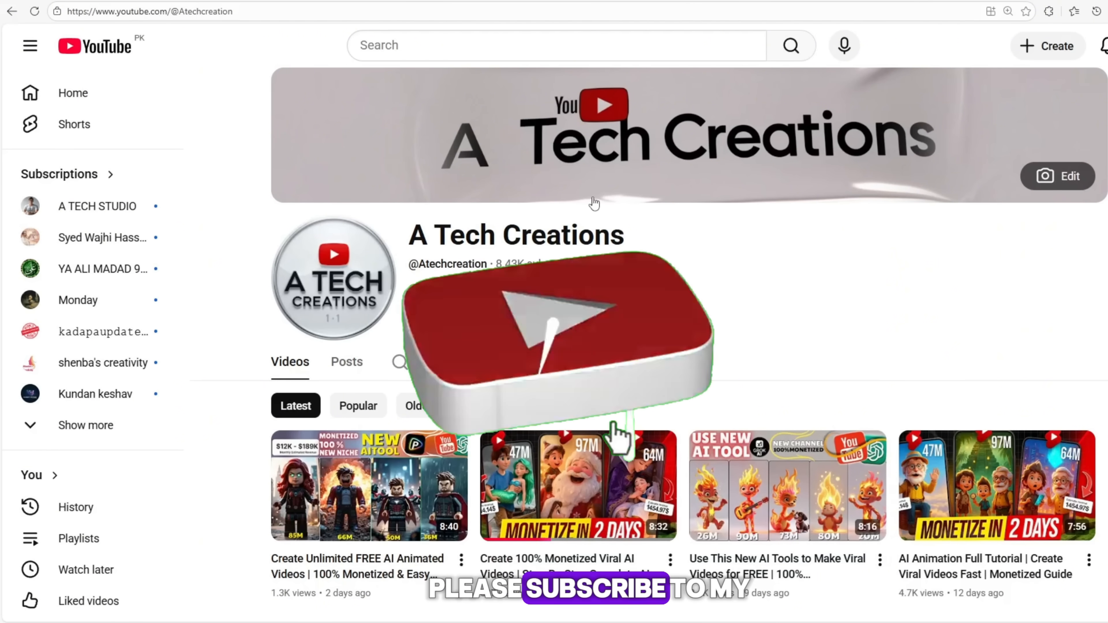
scroll(down, 3)
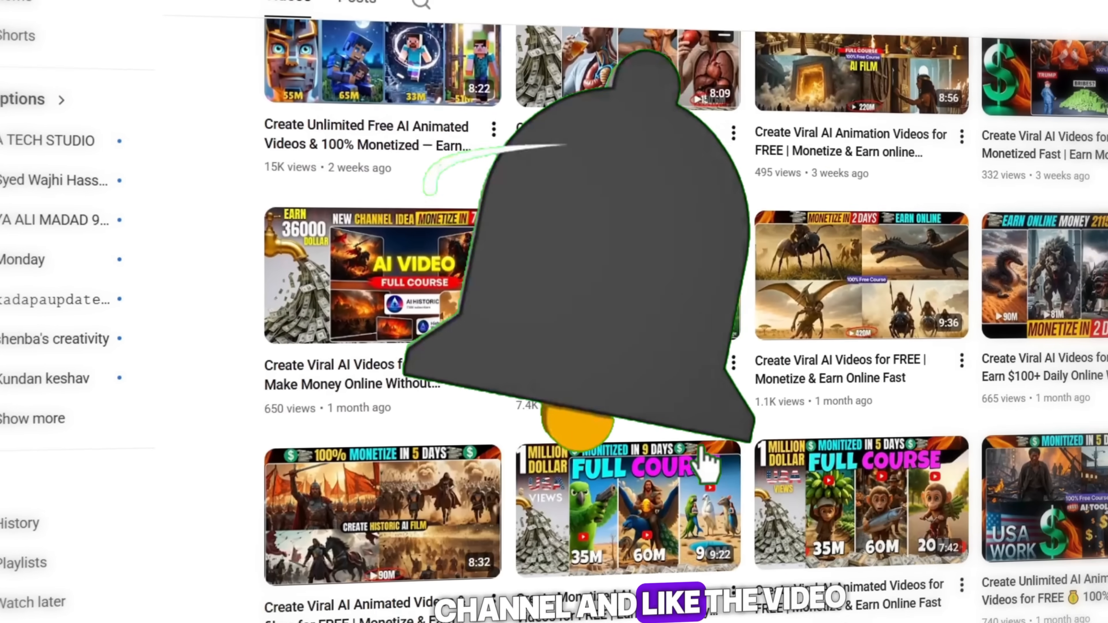